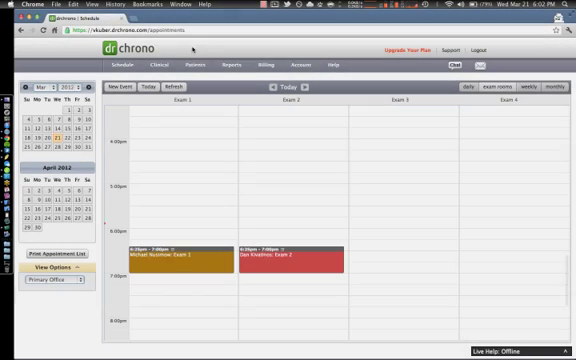
Go from the schedule to the Import Patients From File page via Patients > Import.
left_click(197, 65)
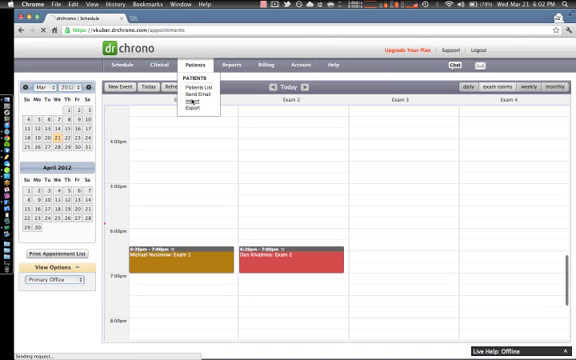
left_click(189, 104)
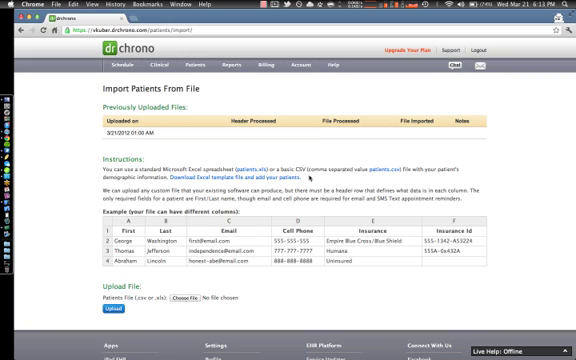
mouse_move(375, 167)
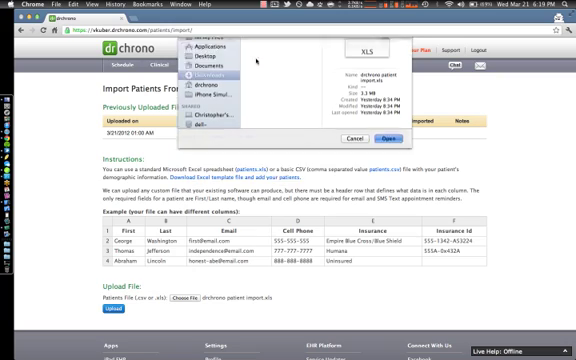
Attach 'drchrono patient import.xls' as the patients file for upload.
left_click(417, 138)
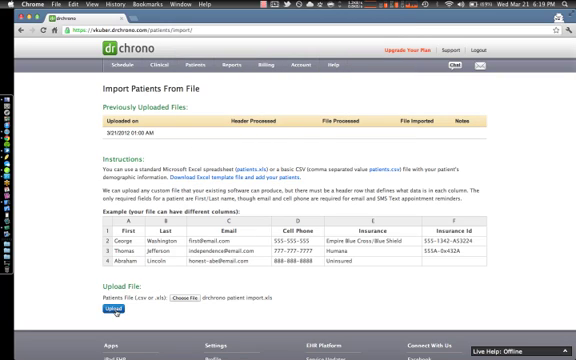